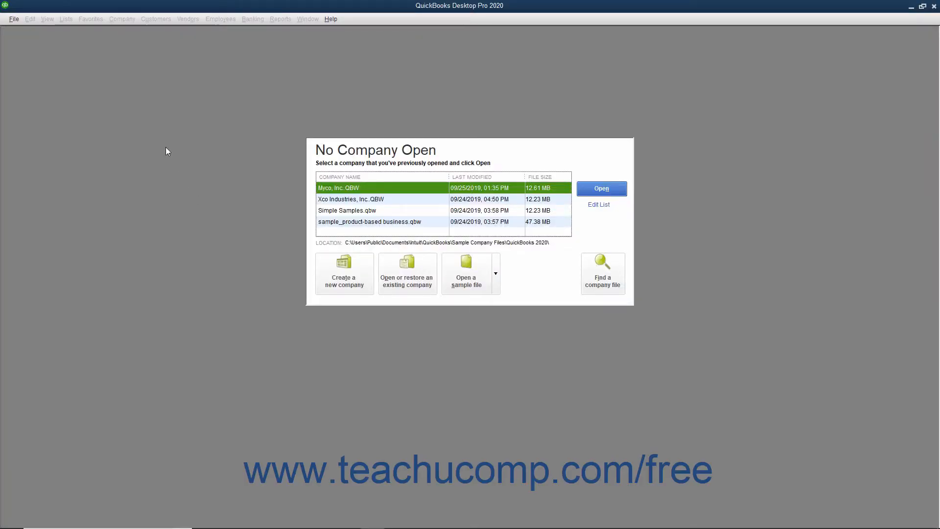
Choose 'Open or restore an existing company' from the No Company Open window
{"action": "left_click", "coordinate": [14, 19]}
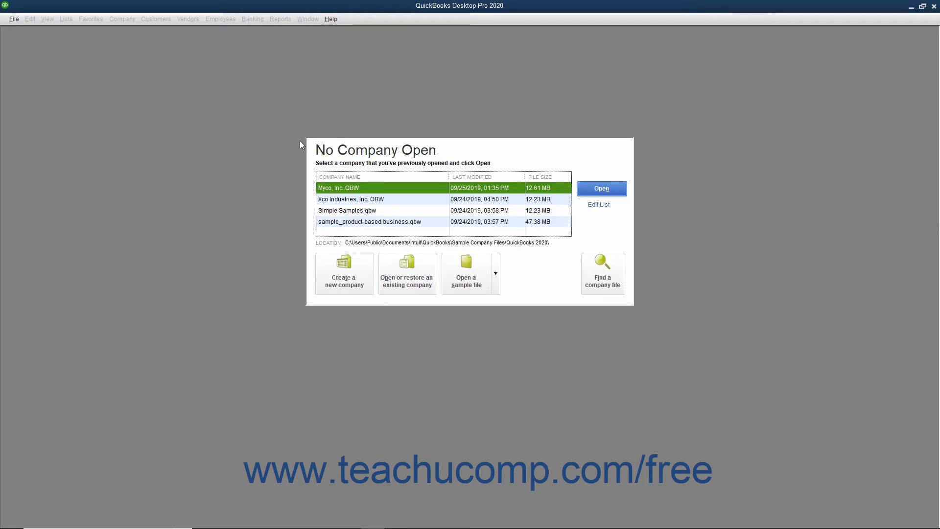
{"action": "mouse_move", "coordinate": [397, 281]}
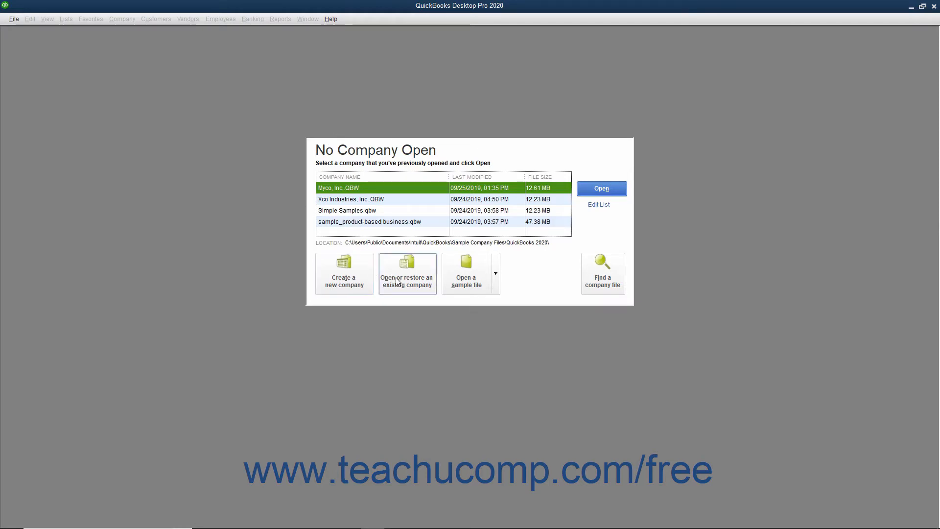
{"action": "left_click", "coordinate": [407, 274]}
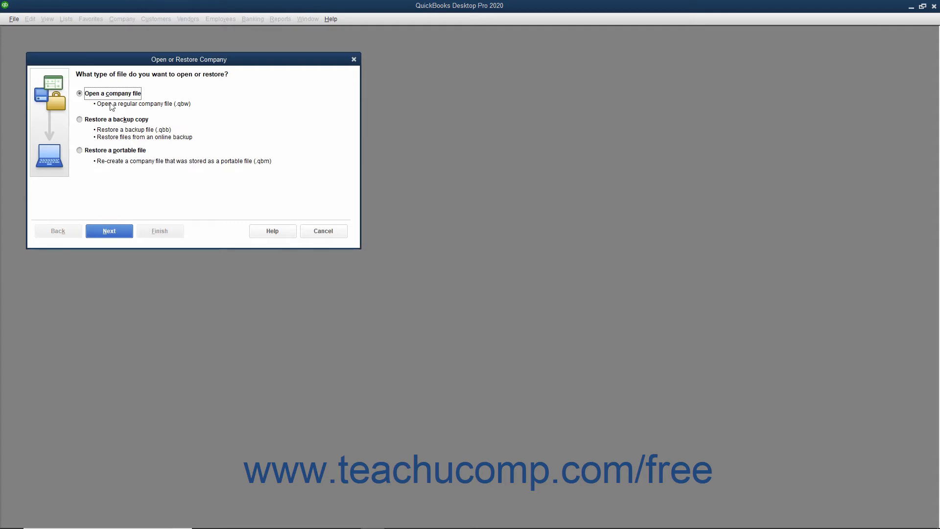
{"action": "mouse_move", "coordinate": [104, 128]}
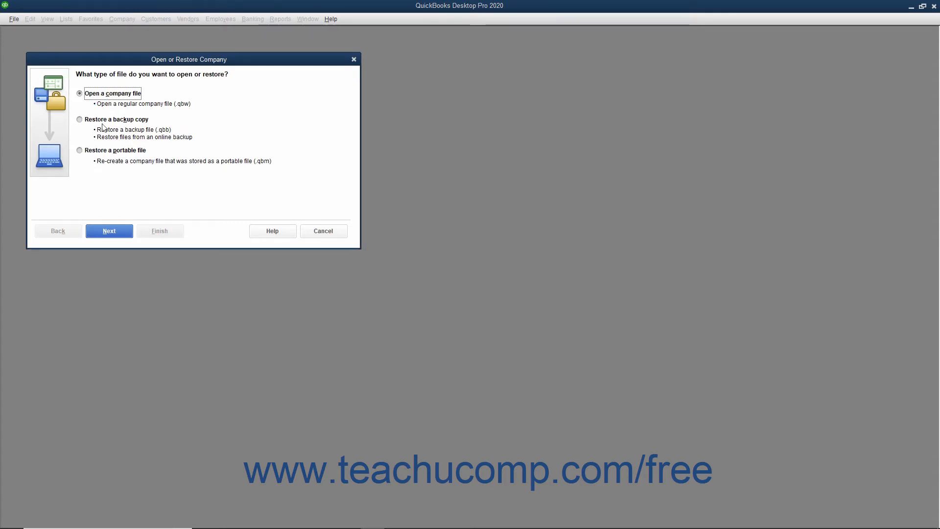
Continue with 'Open a company file' selected to reach the file browser
{"action": "left_click", "coordinate": [110, 230]}
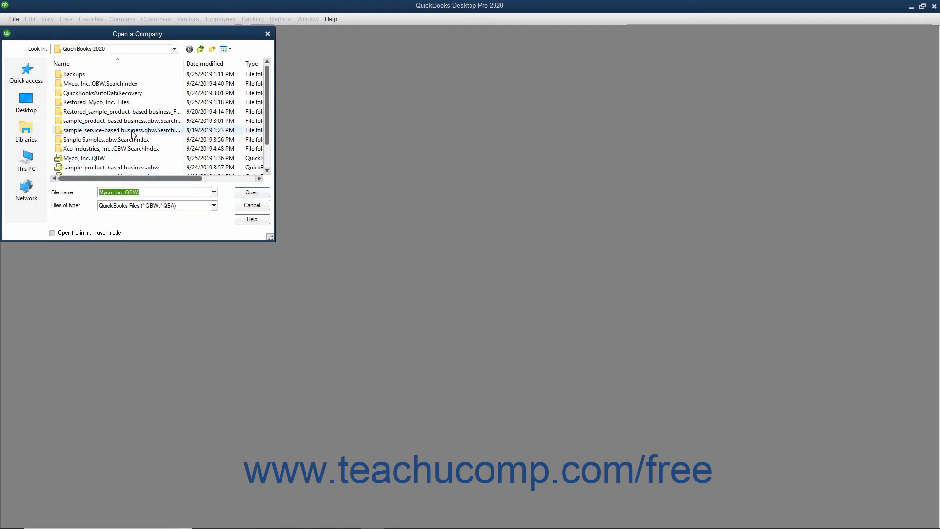
Open Myco, Inc..QBW from the QuickBooks 2020 folder
{"action": "left_click", "coordinate": [76, 158]}
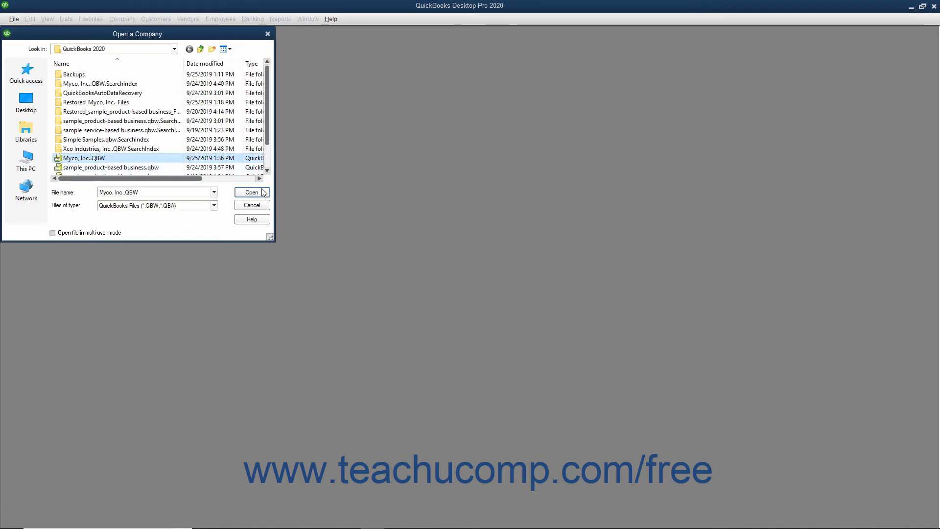
{"action": "left_click", "coordinate": [252, 192]}
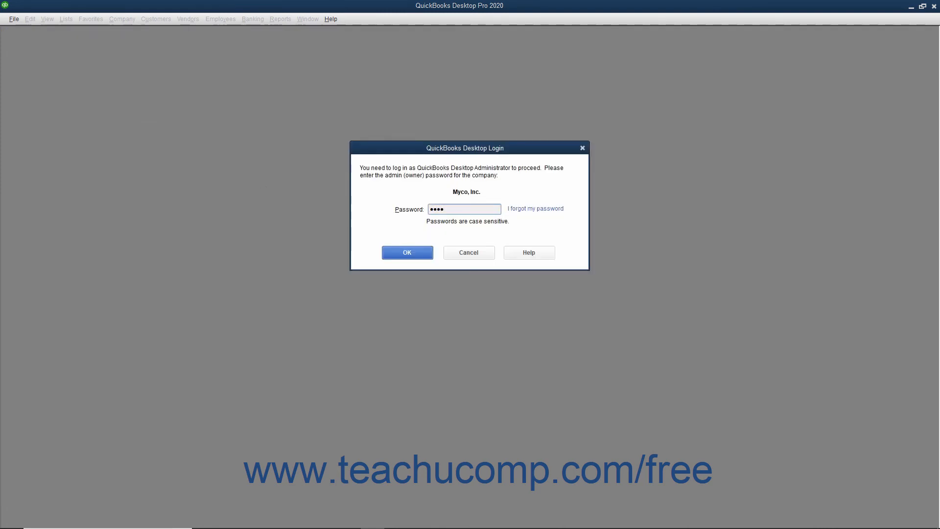